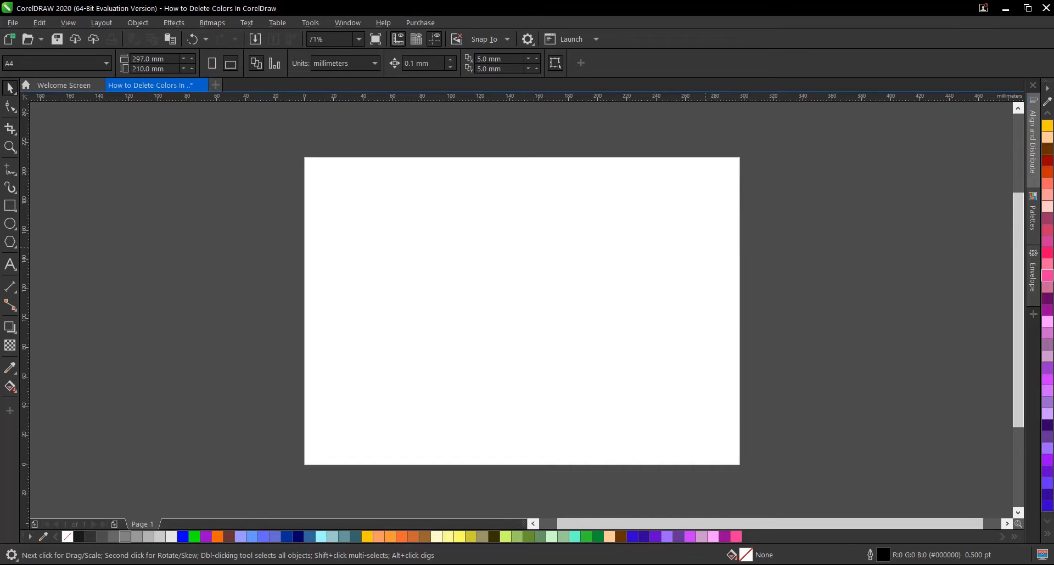
pyautogui.moveTo(207, 526)
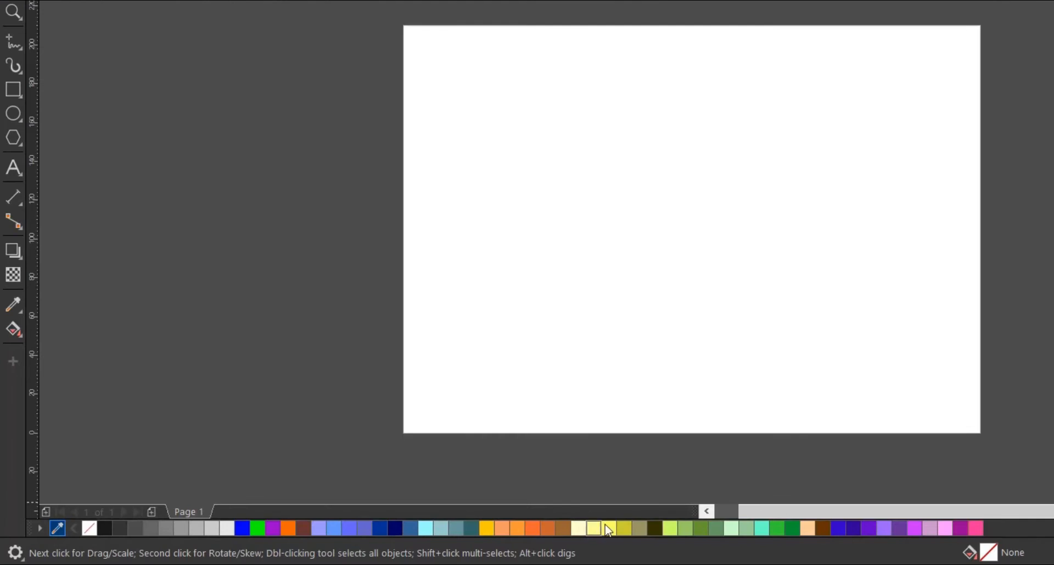
pyautogui.moveTo(1024, 529)
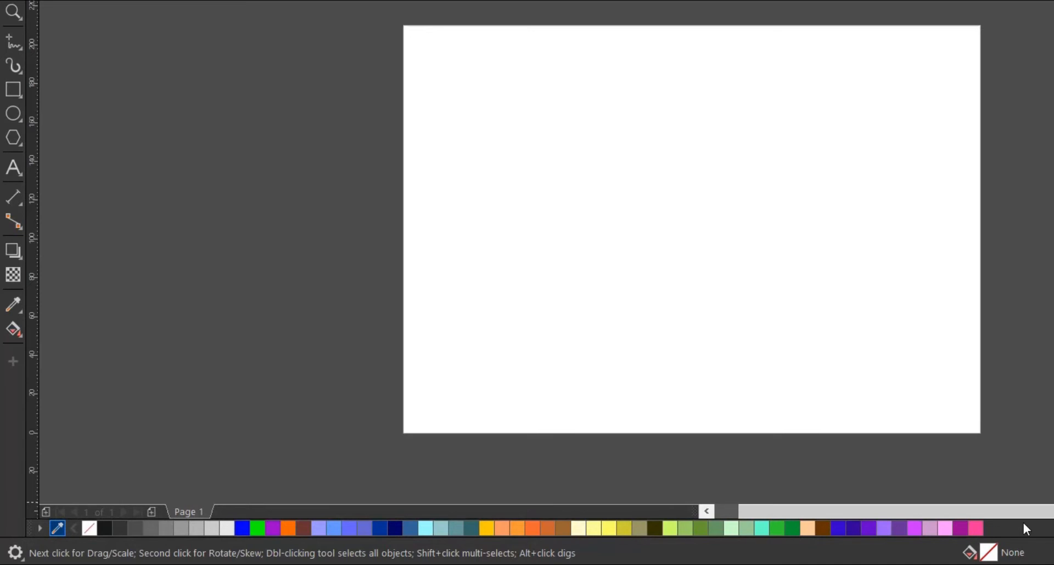
pyautogui.moveTo(836, 548)
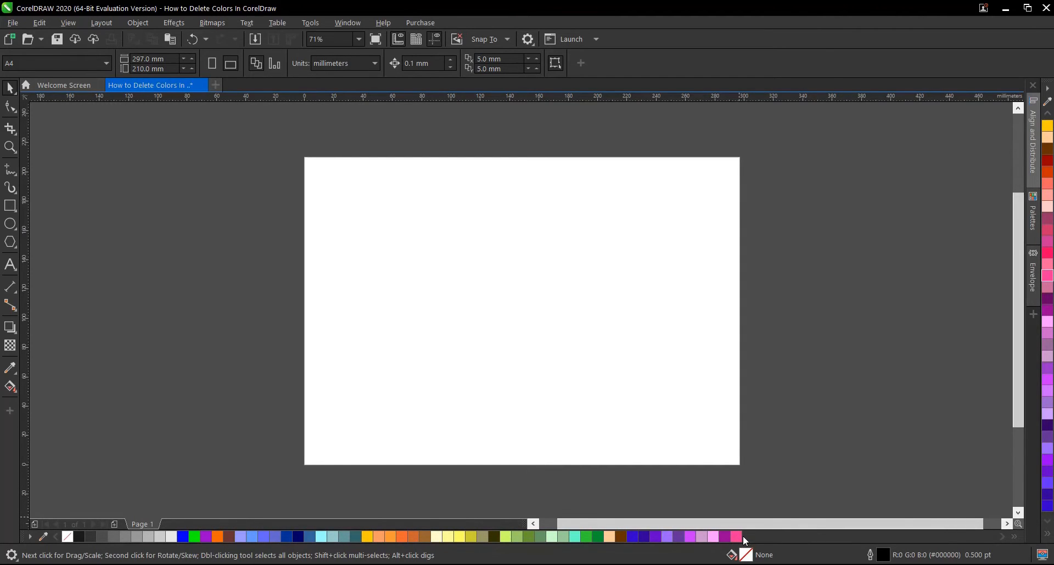
pyautogui.moveTo(603, 550)
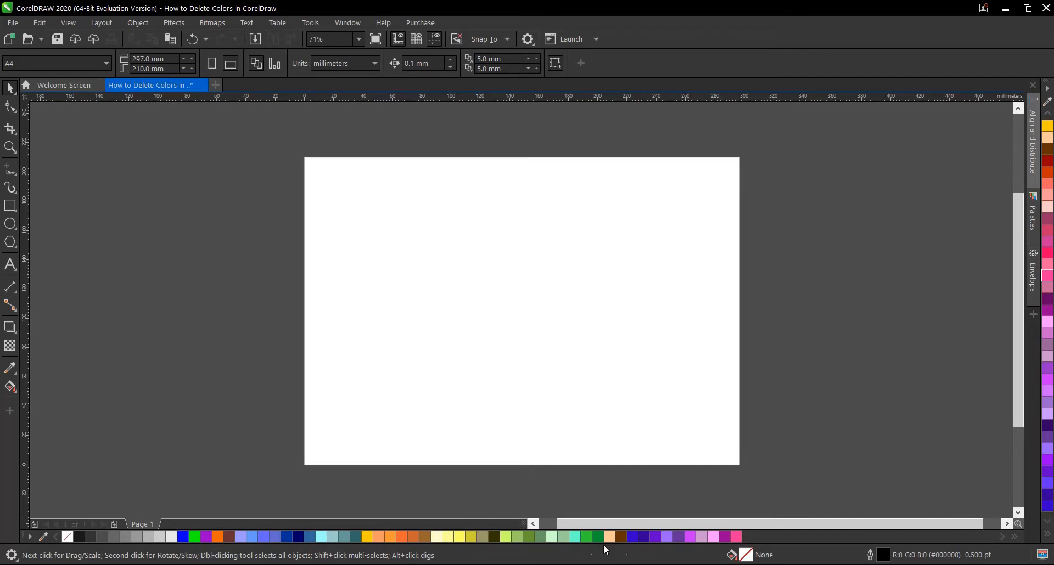
pyautogui.moveTo(494, 537)
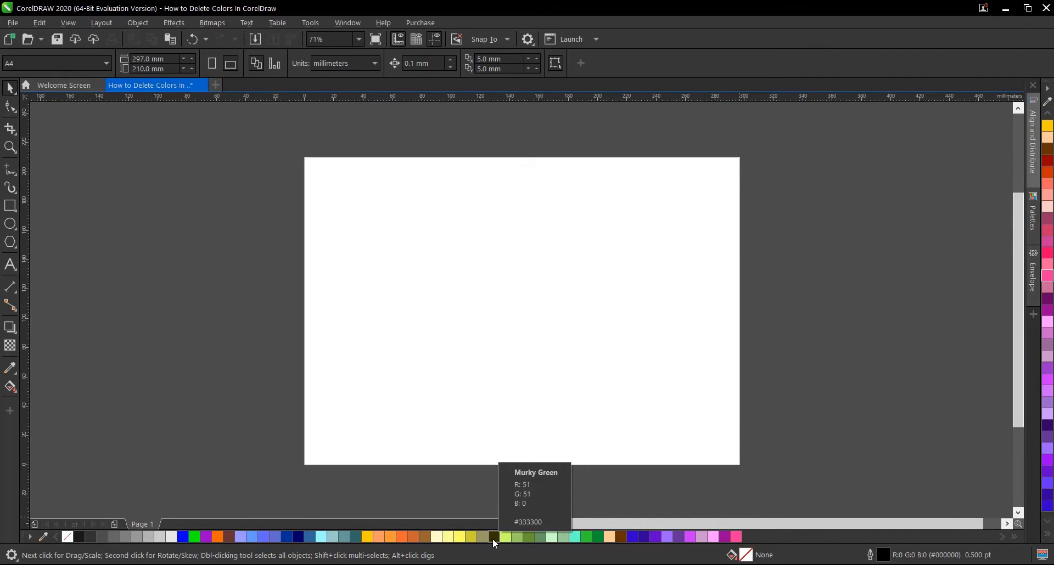
pyautogui.moveTo(501, 540)
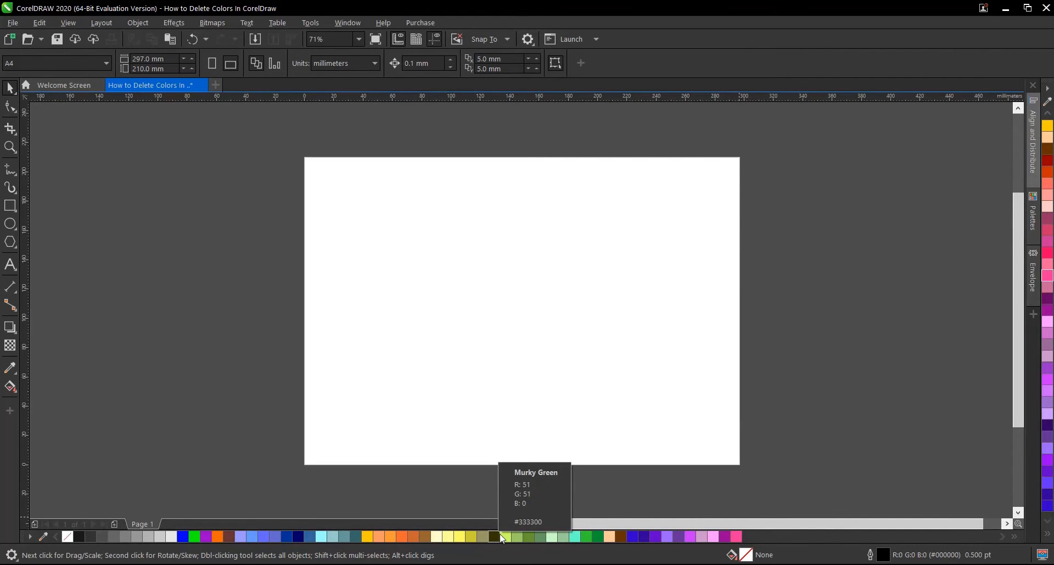
pyautogui.moveTo(368, 482)
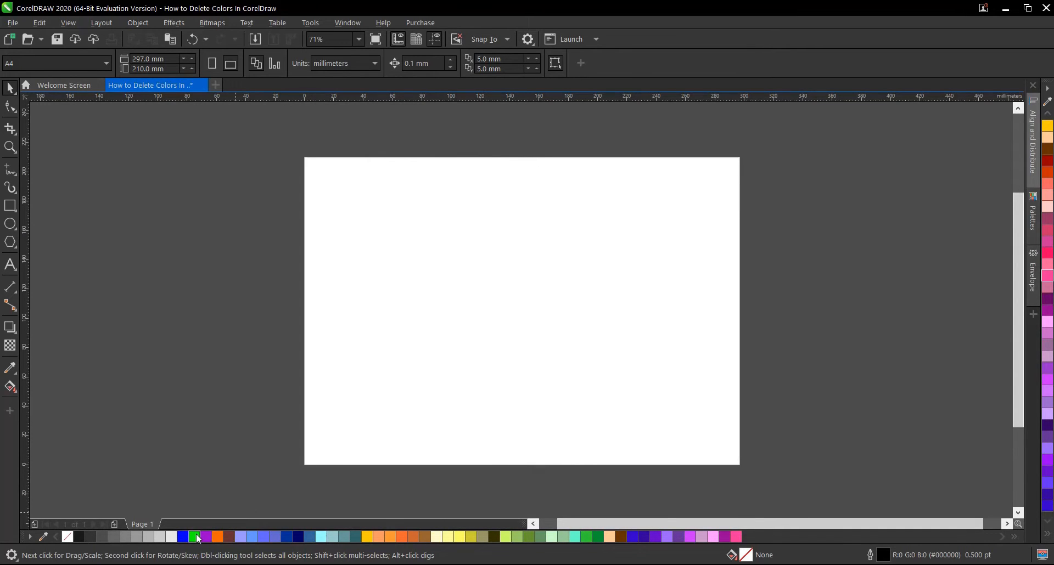
pyautogui.moveTo(197, 537)
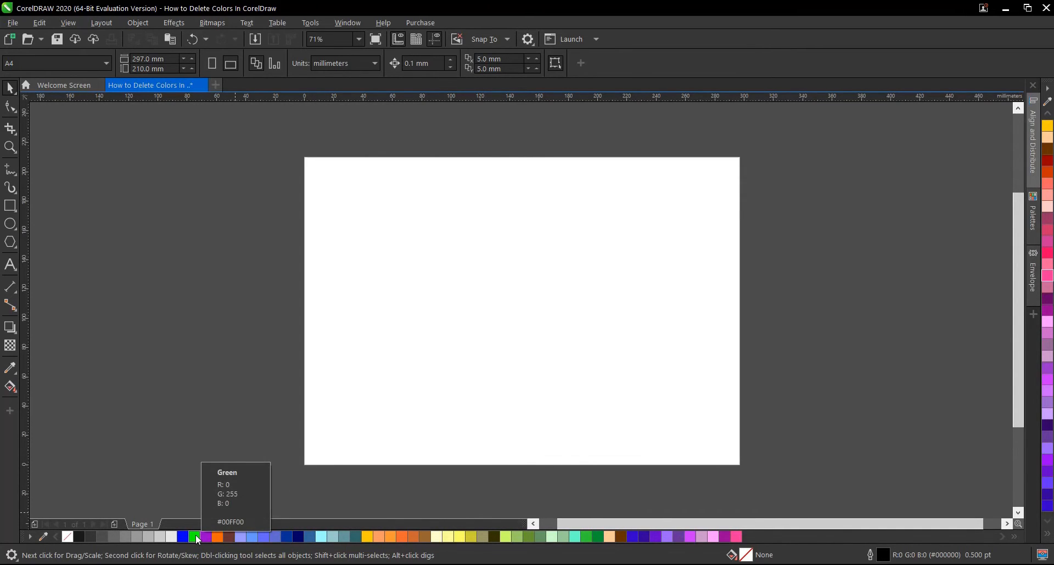
# - Bring up the Green swatch's context menu in the document palette bar to delete it
pyautogui.rightClick(197, 536)
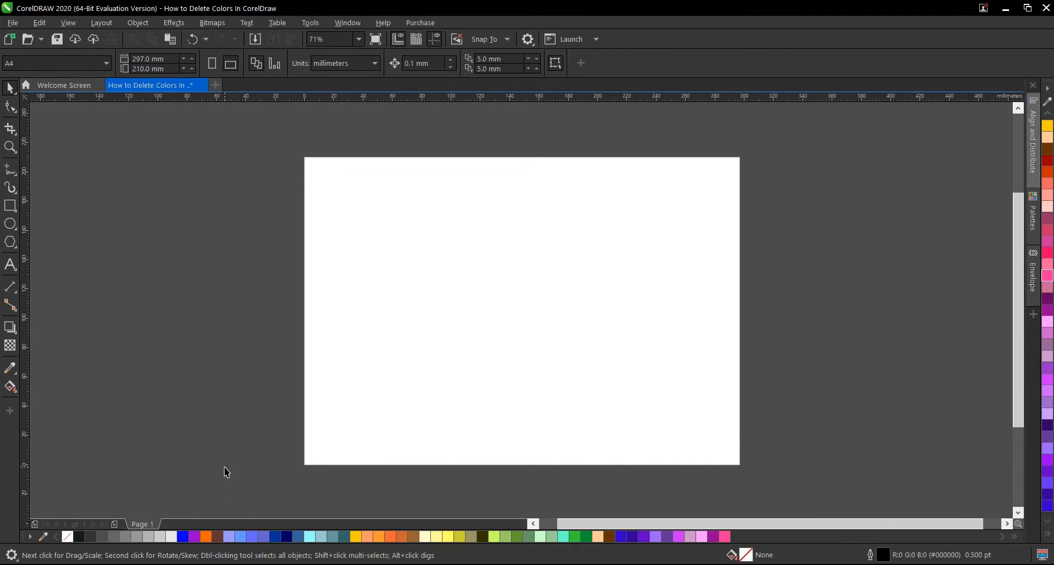
pyautogui.moveTo(87, 536)
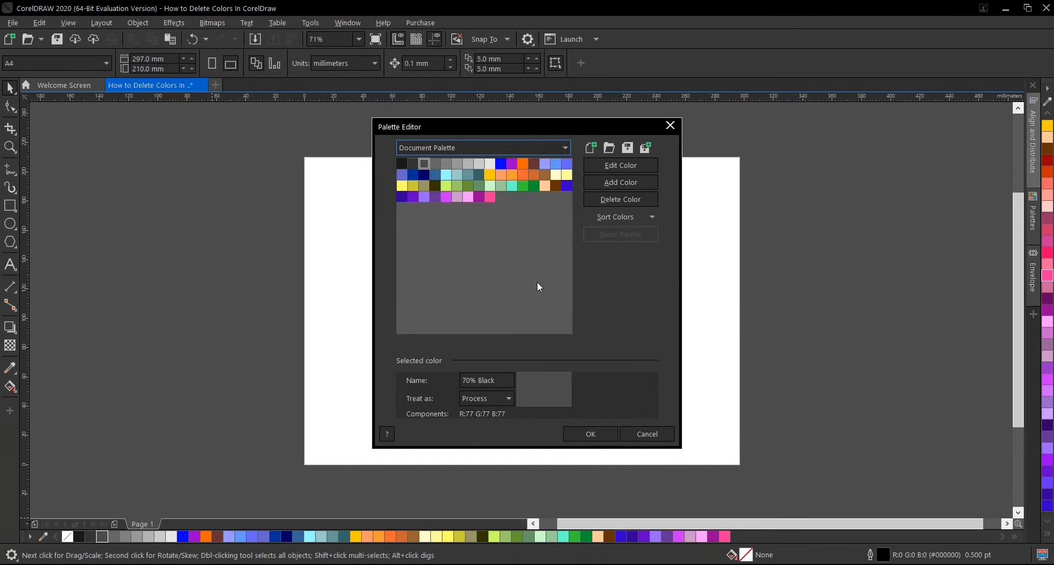
pyautogui.moveTo(437, 174)
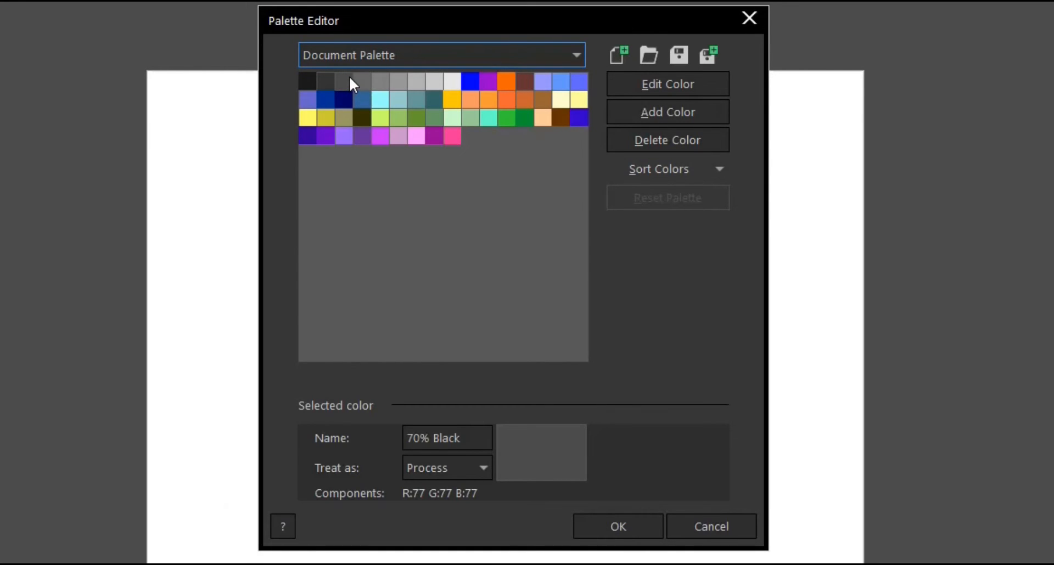
# - Delete two of the gray swatches in the Palette Editor
pyautogui.click(345, 82)
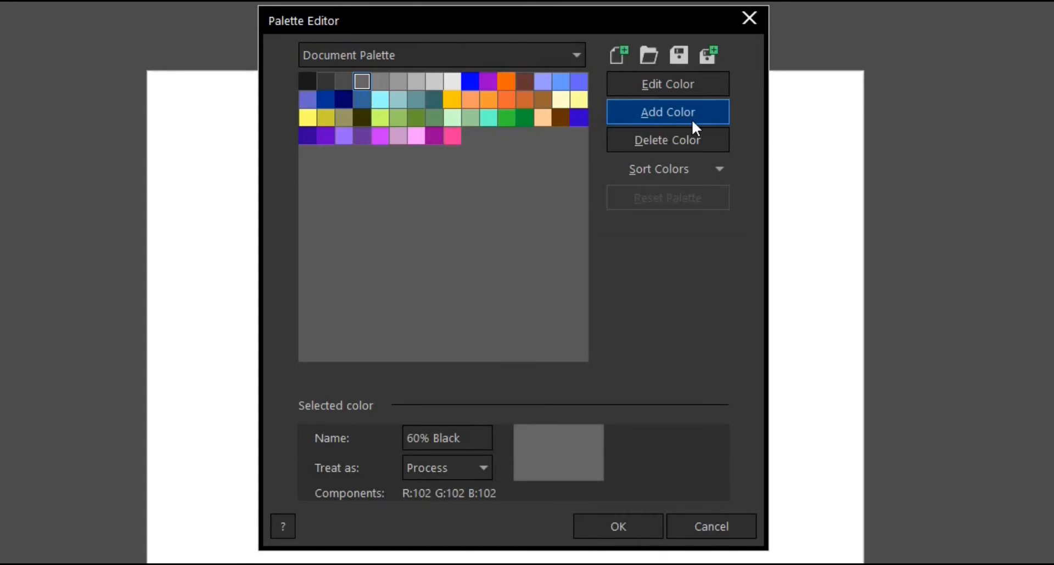
pyautogui.click(666, 112)
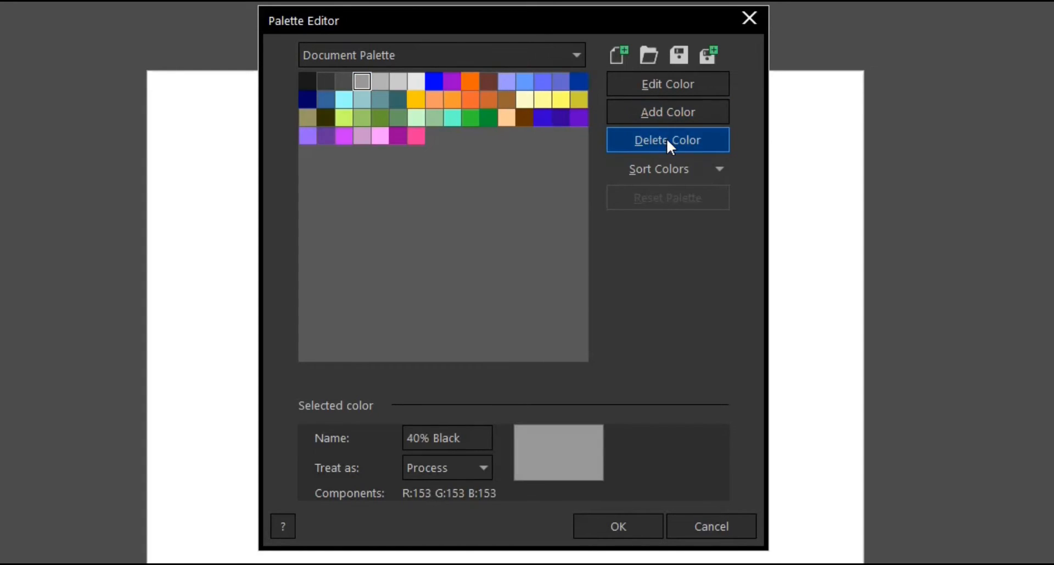
pyautogui.click(665, 140)
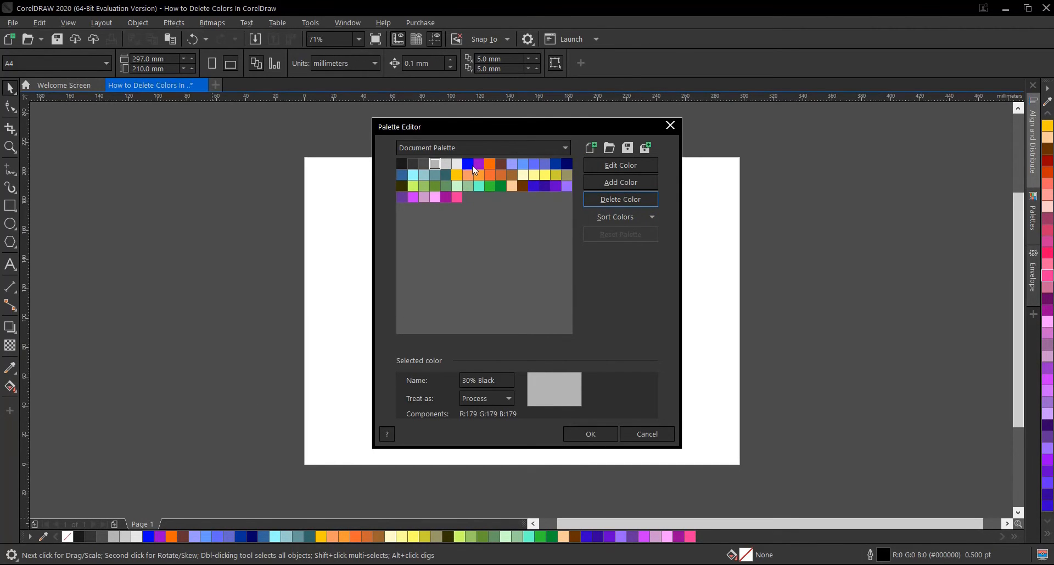
pyautogui.moveTo(466, 168)
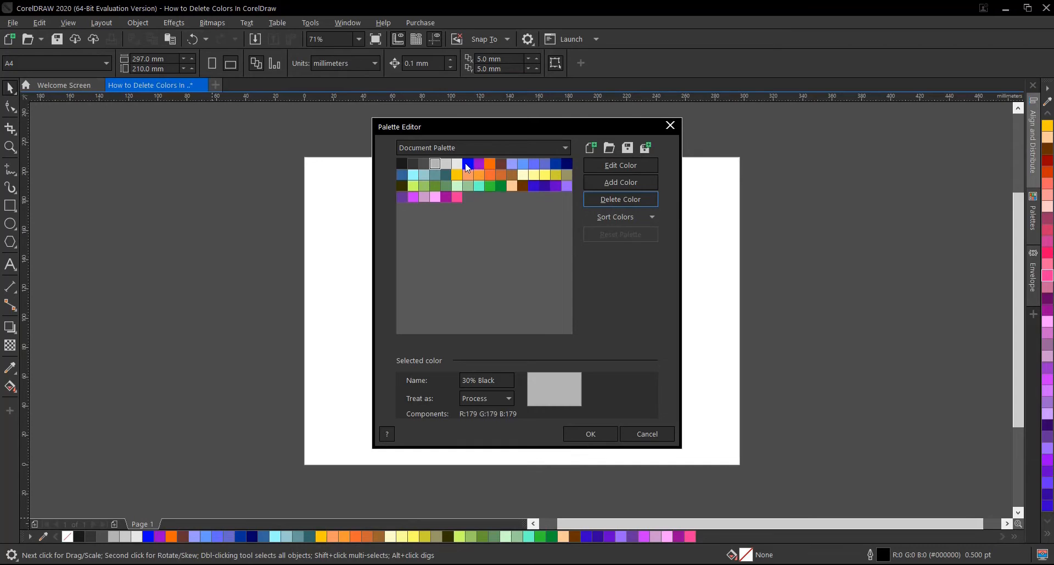
# - Delete the purple and the other remaining non-gray, non-blue colours, and confirm with OK
pyautogui.click(479, 163)
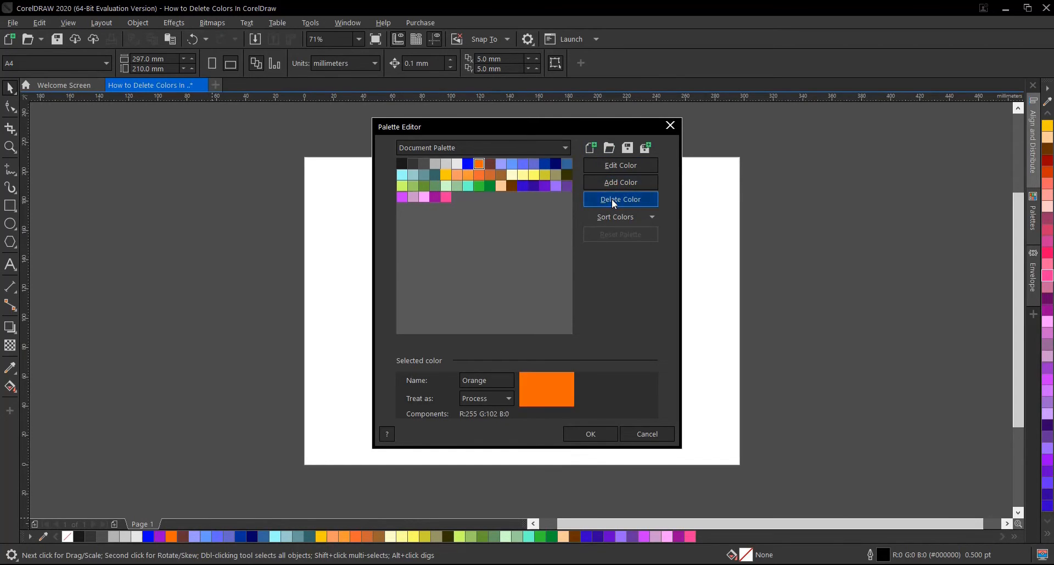
pyautogui.click(619, 199)
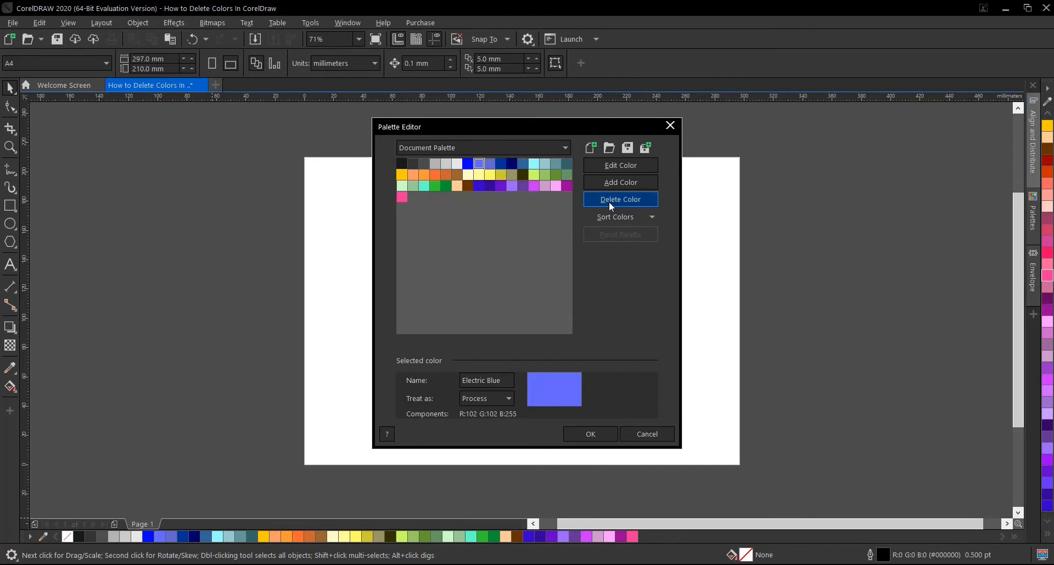
pyautogui.moveTo(589, 433)
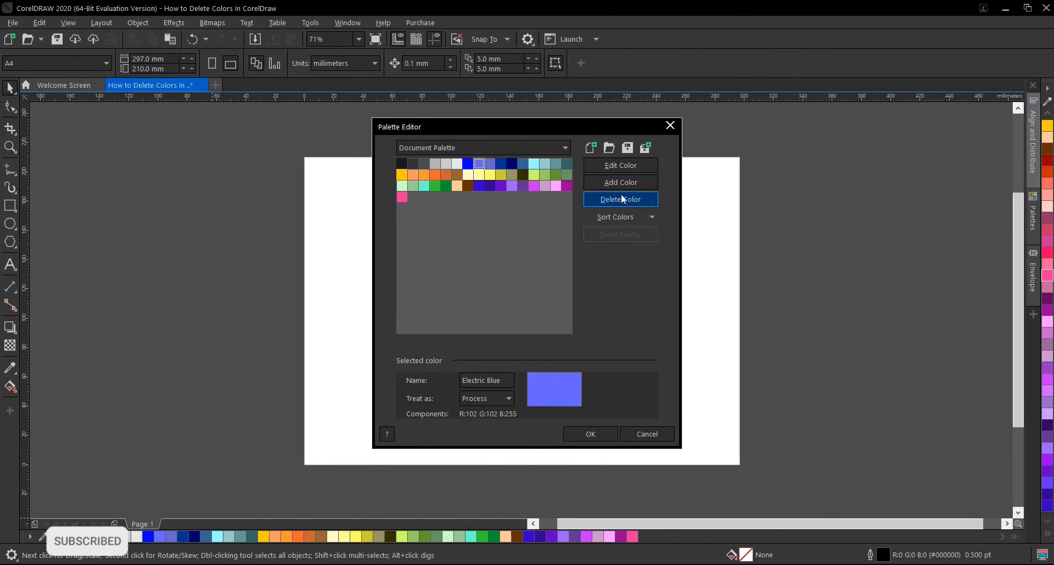
pyautogui.click(619, 199)
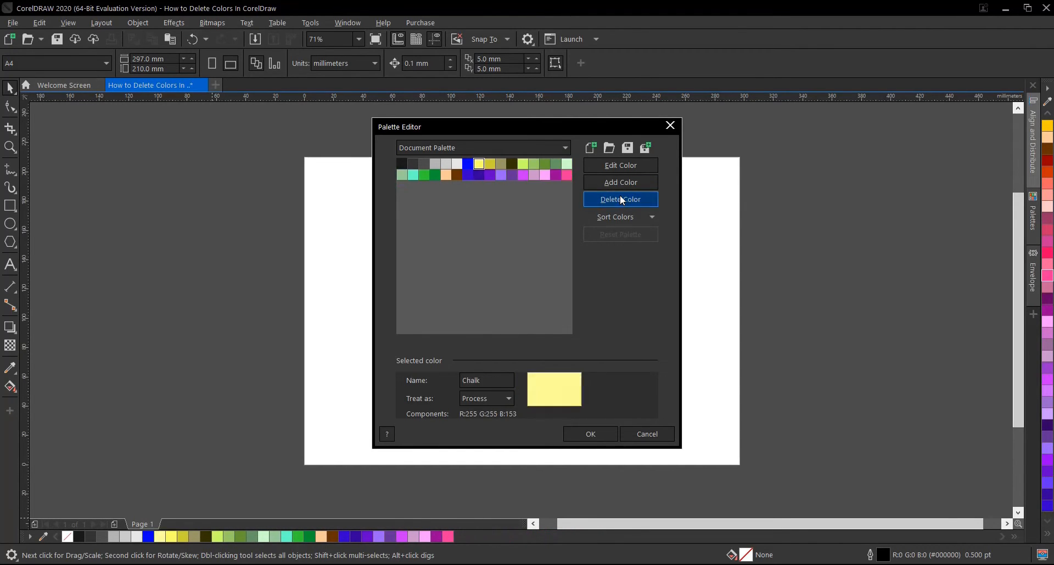
pyautogui.click(619, 199)
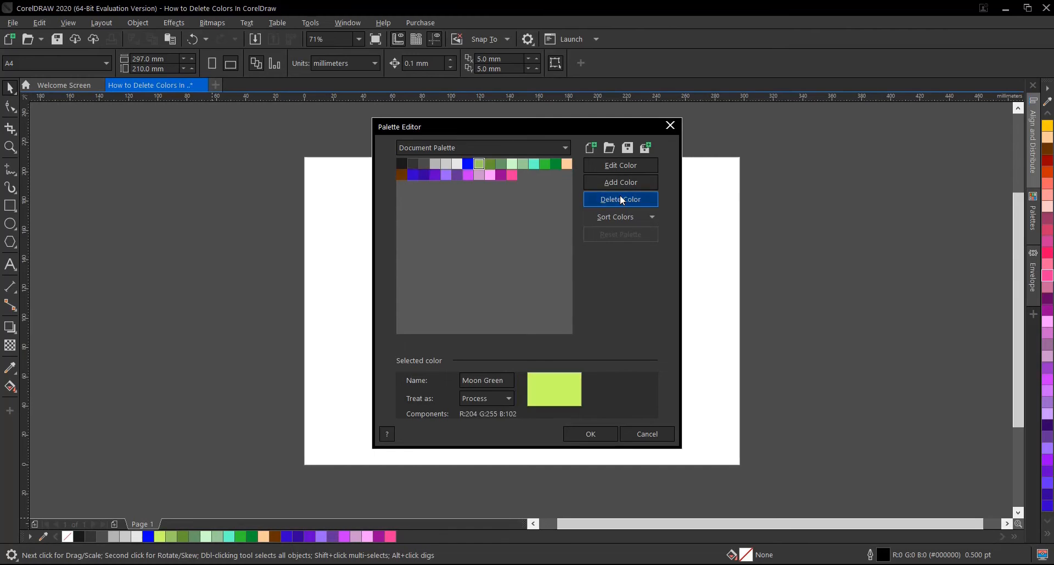
pyautogui.click(619, 199)
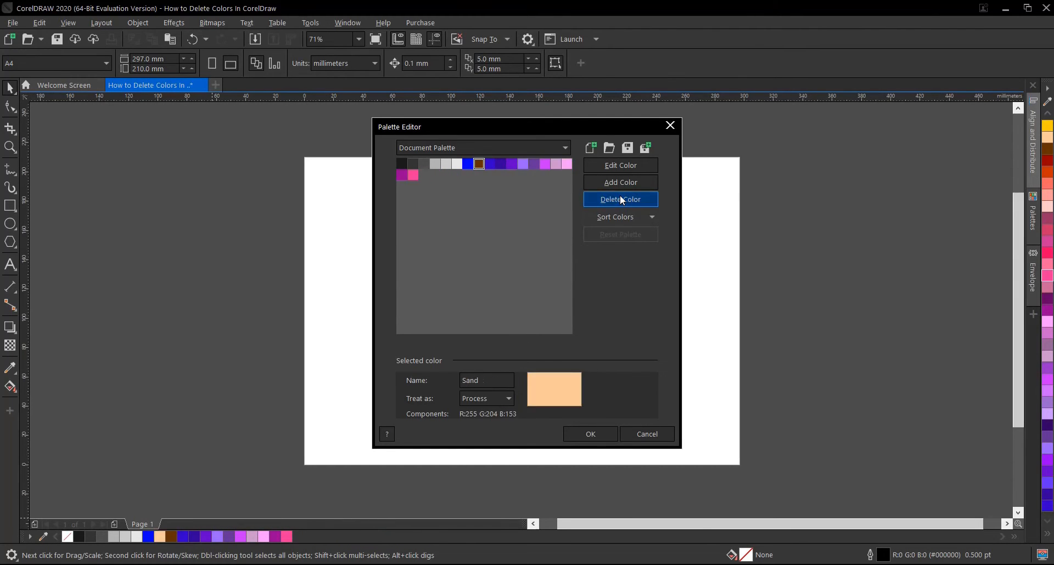
pyautogui.click(619, 199)
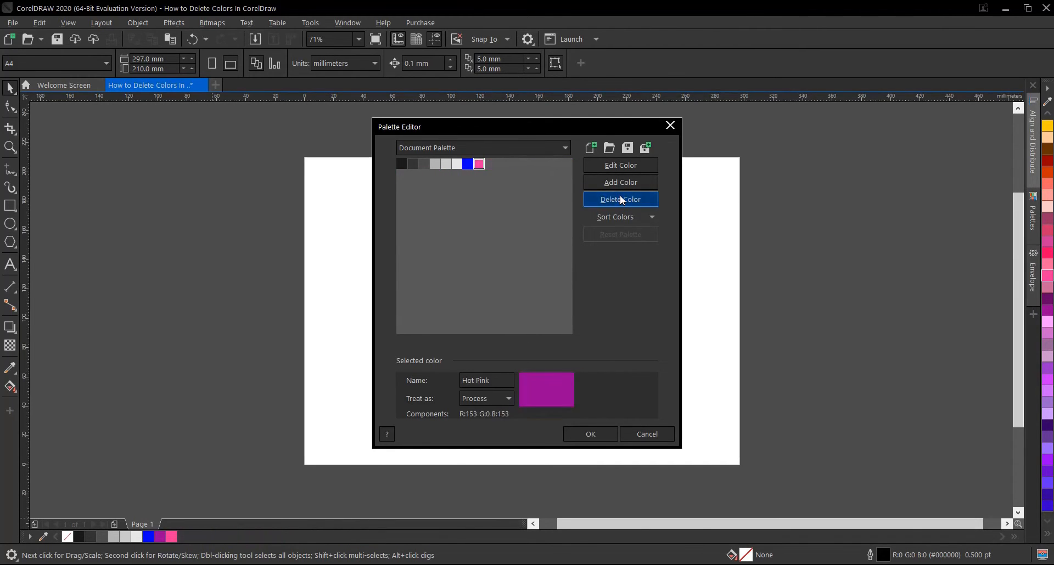
pyautogui.click(589, 434)
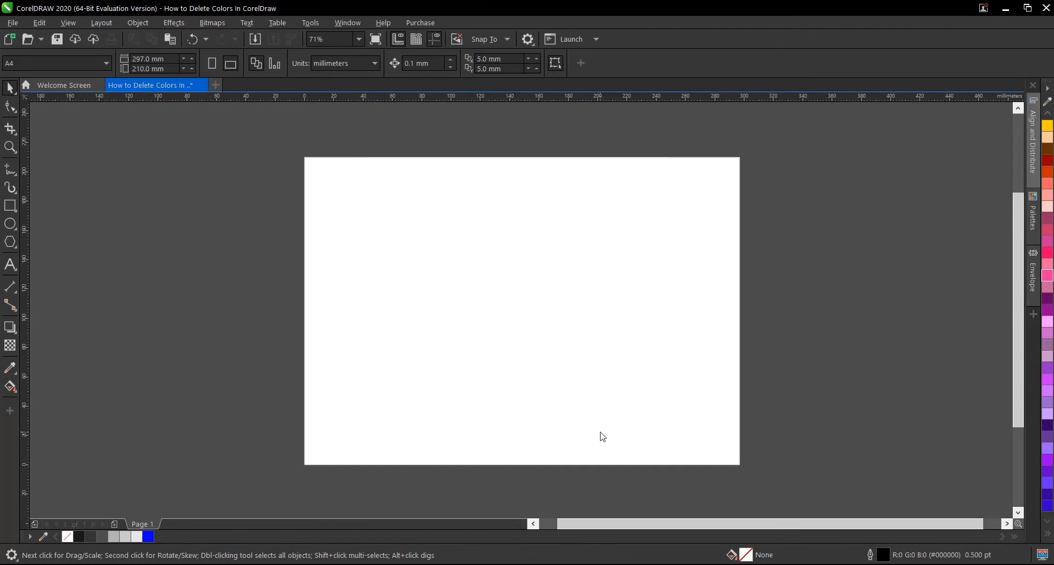
pyautogui.moveTo(249, 499)
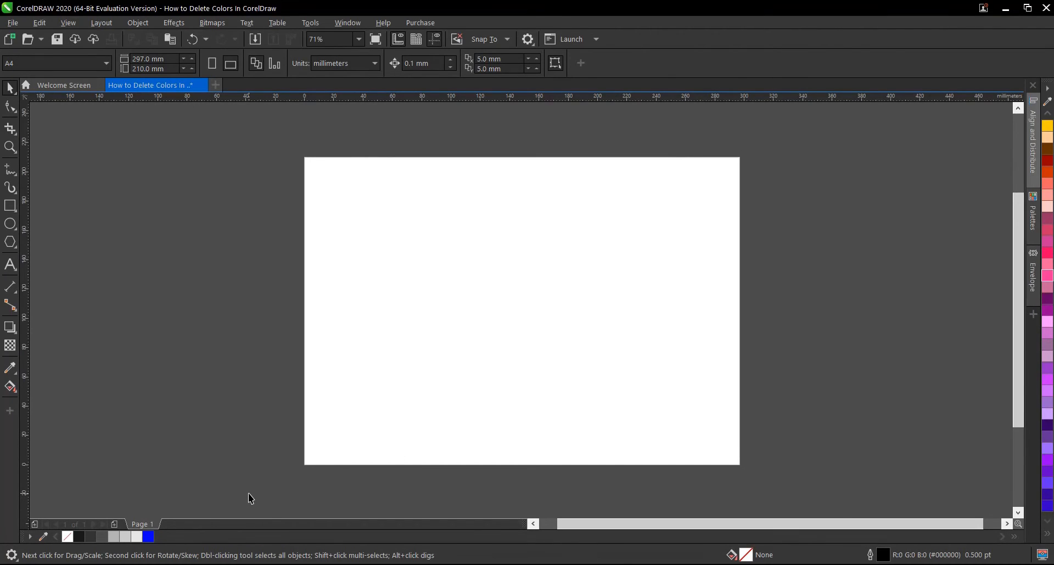
pyautogui.moveTo(338, 298)
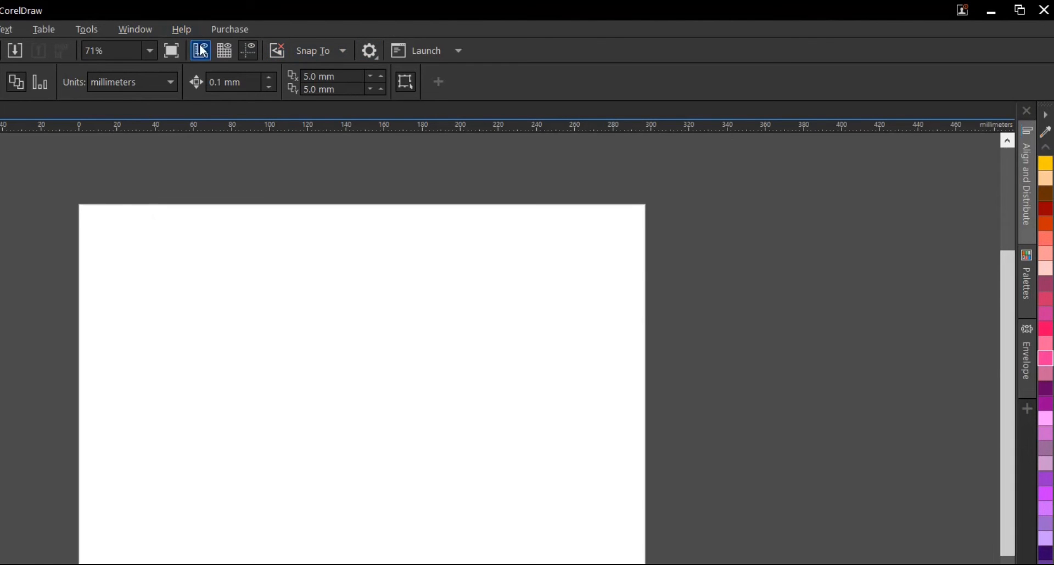
# - Open the Window menu to reach Color Palettes and the Palette Editor
pyautogui.click(135, 29)
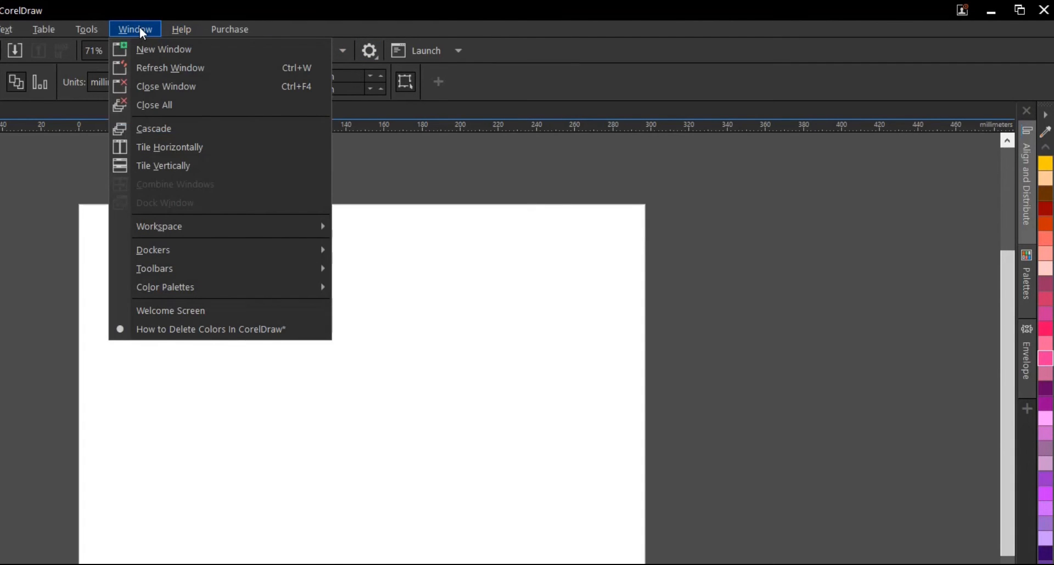
pyautogui.moveTo(164, 287)
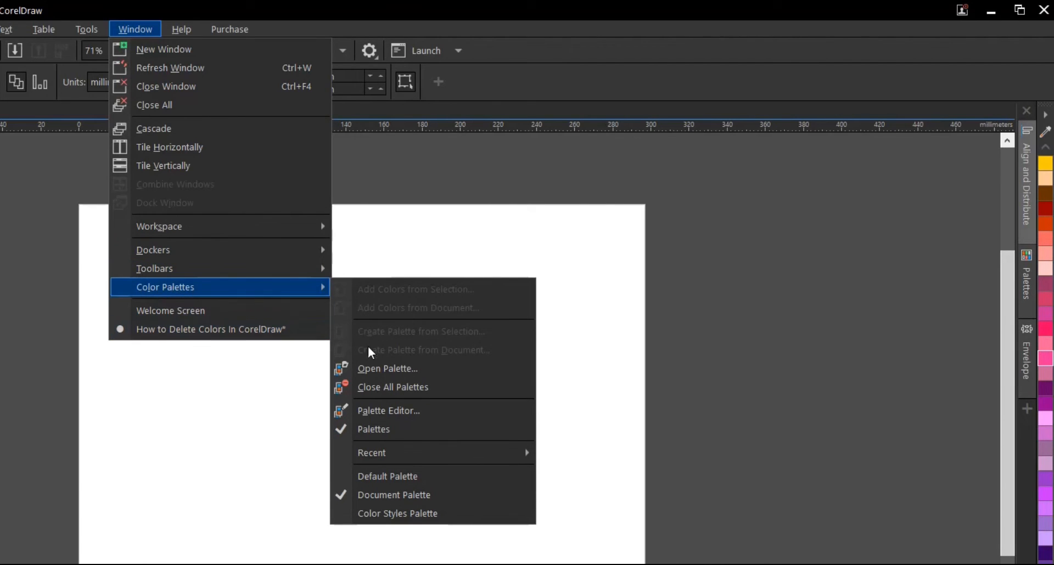
pyautogui.moveTo(376, 415)
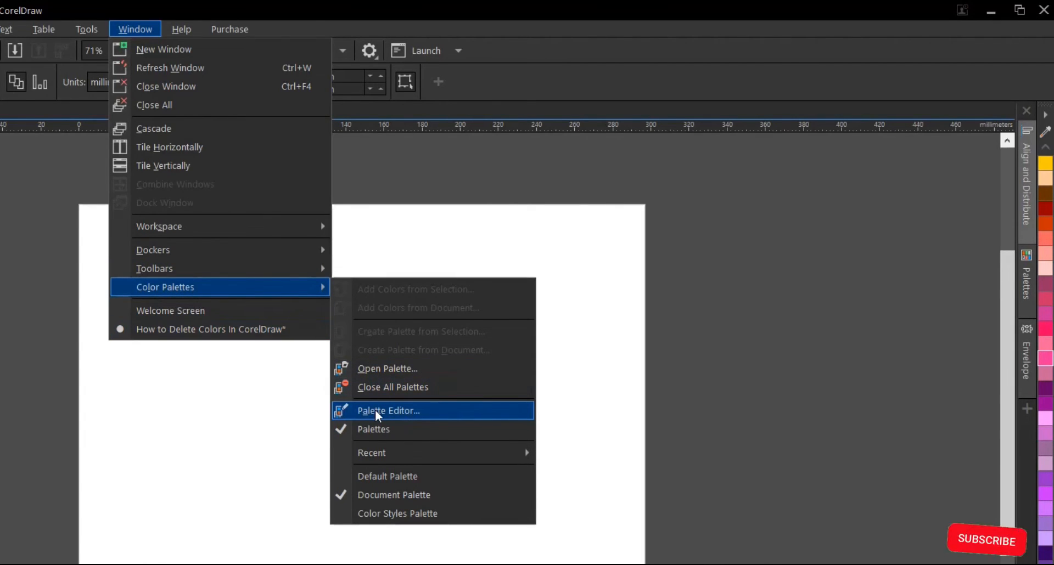
# - Reopen the Palette Editor, select Blue among the remaining swatches, and confirm with OK
pyautogui.click(388, 410)
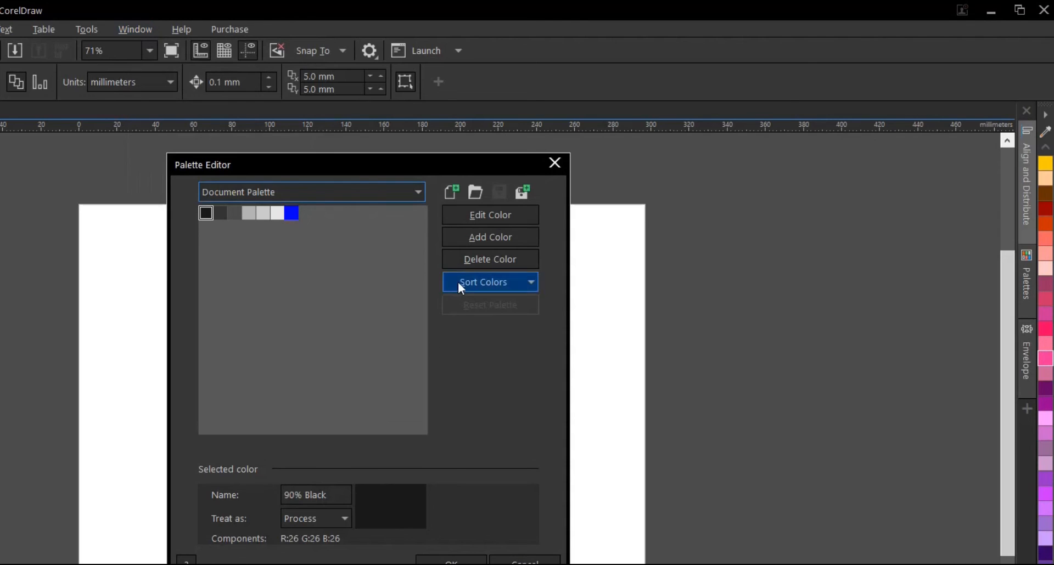
pyautogui.click(290, 213)
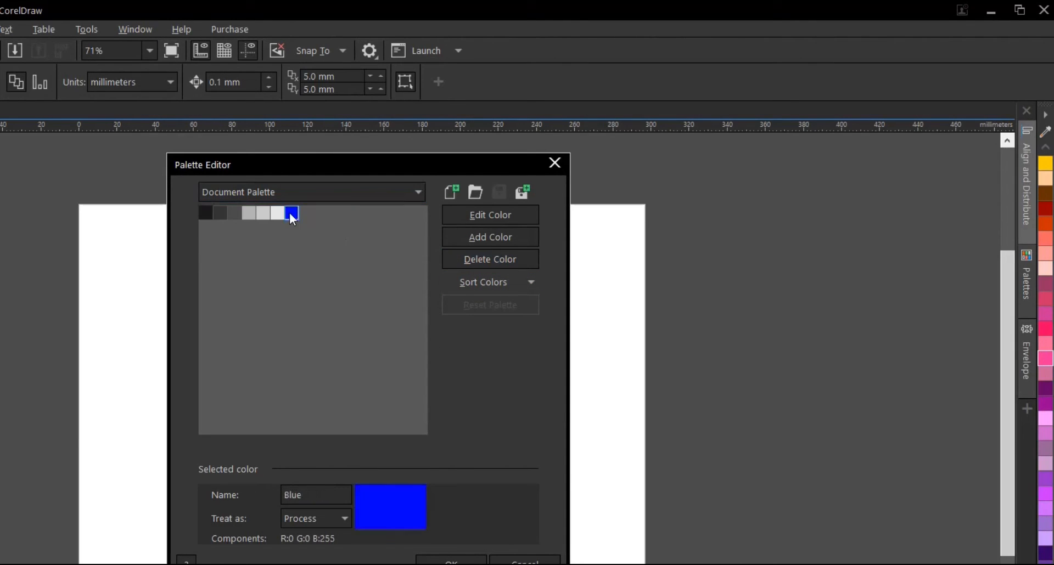
pyautogui.click(273, 213)
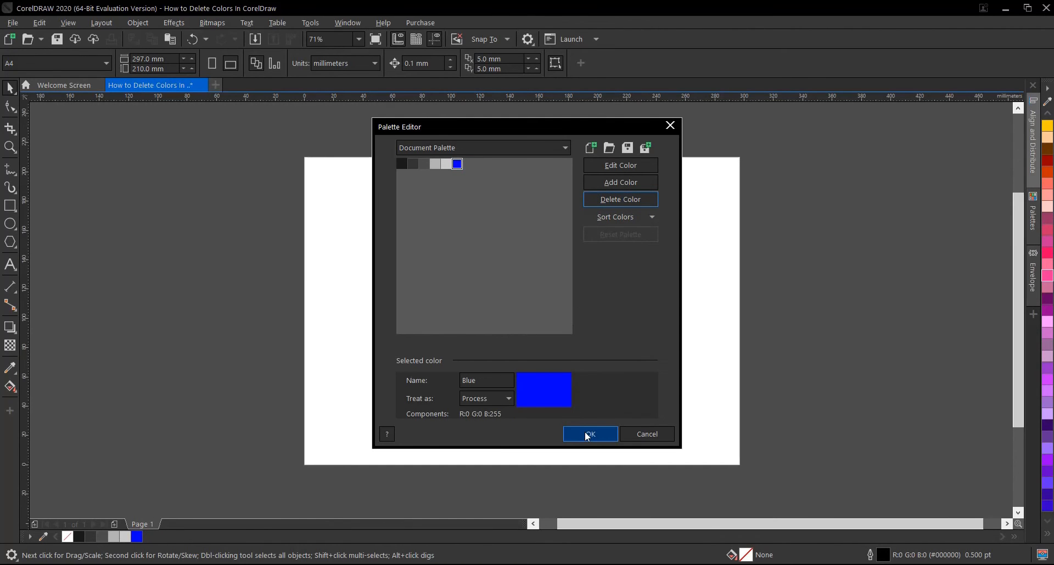
pyautogui.click(589, 435)
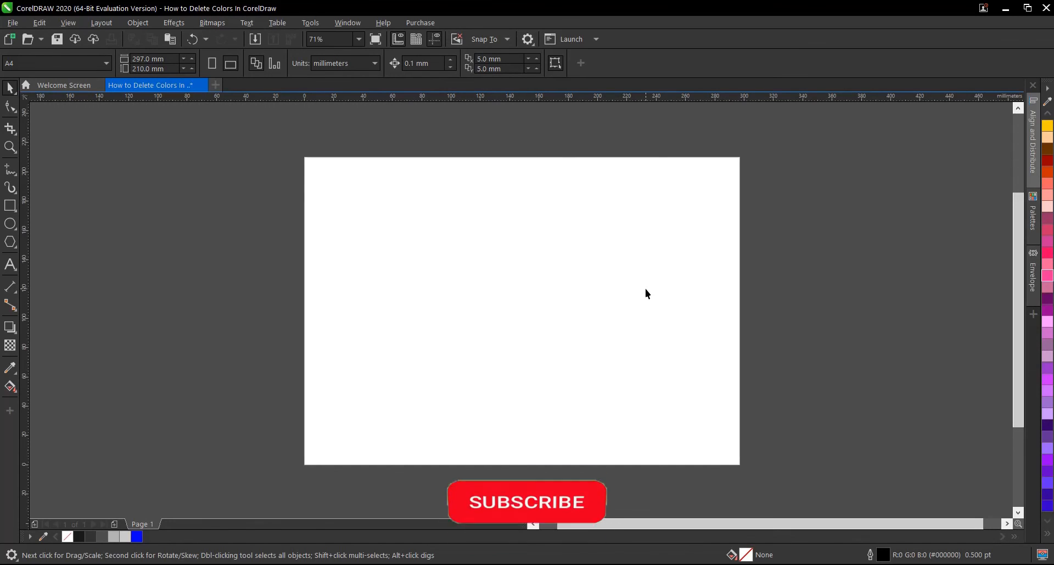
pyautogui.click(526, 502)
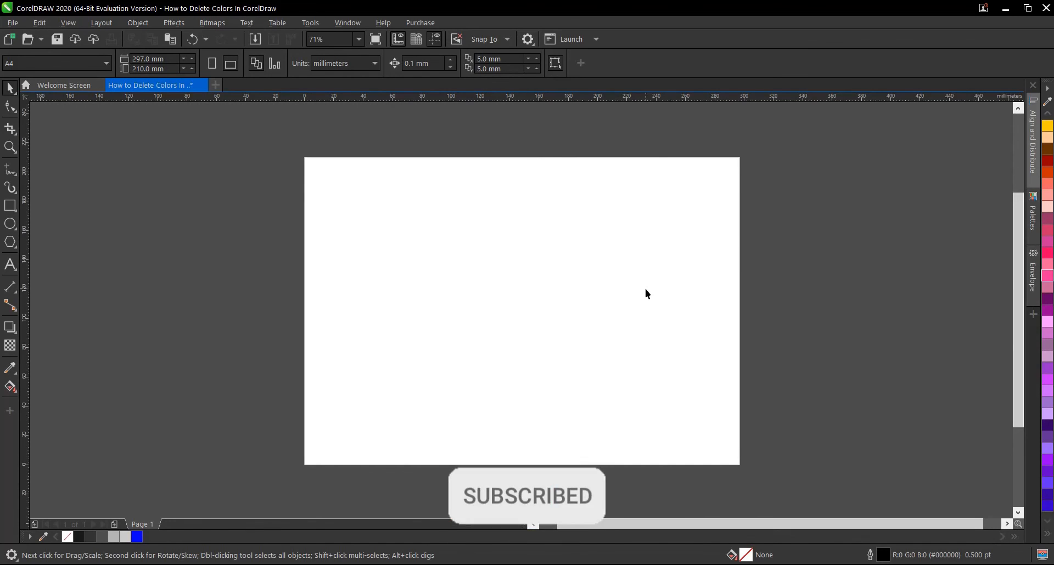